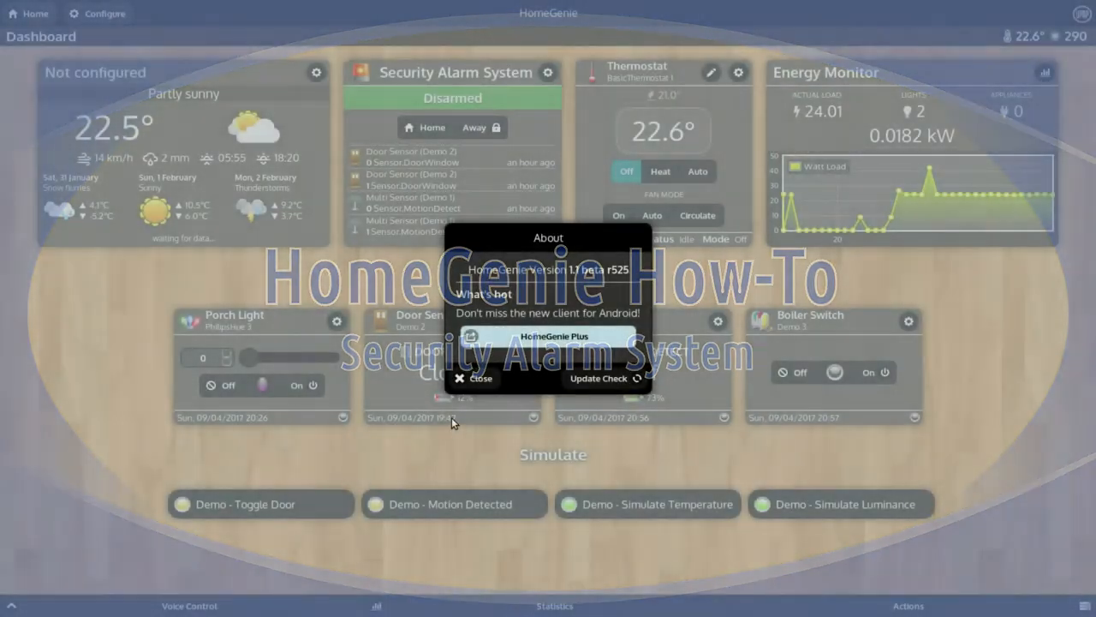
- Close the About window to reveal the dashboard with the Security Alarm System widget
left_click(474, 378)
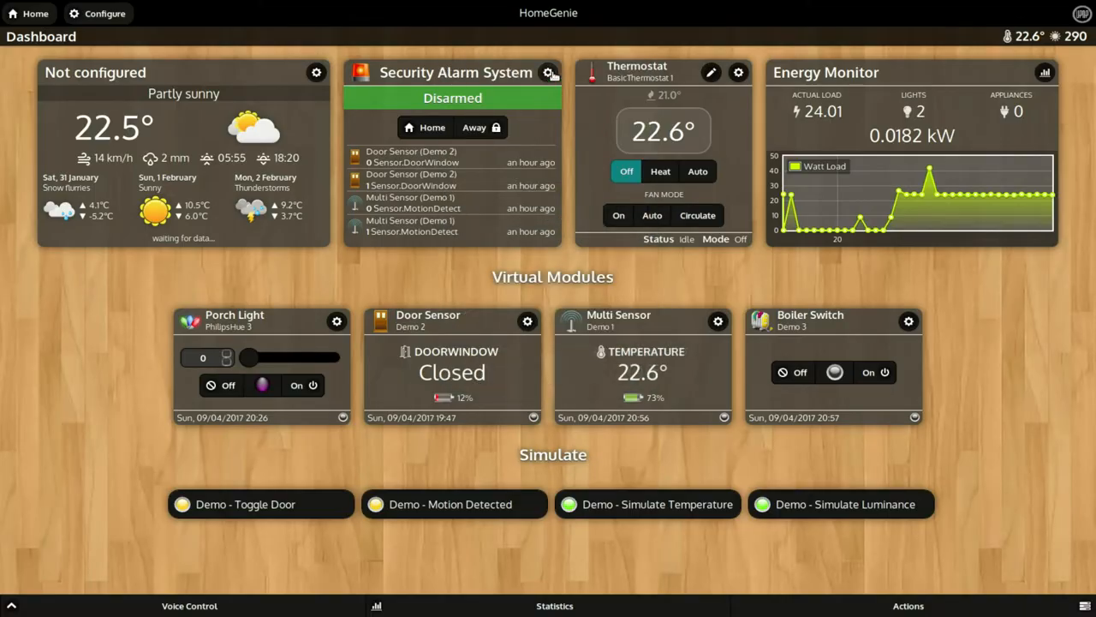
left_click(549, 72)
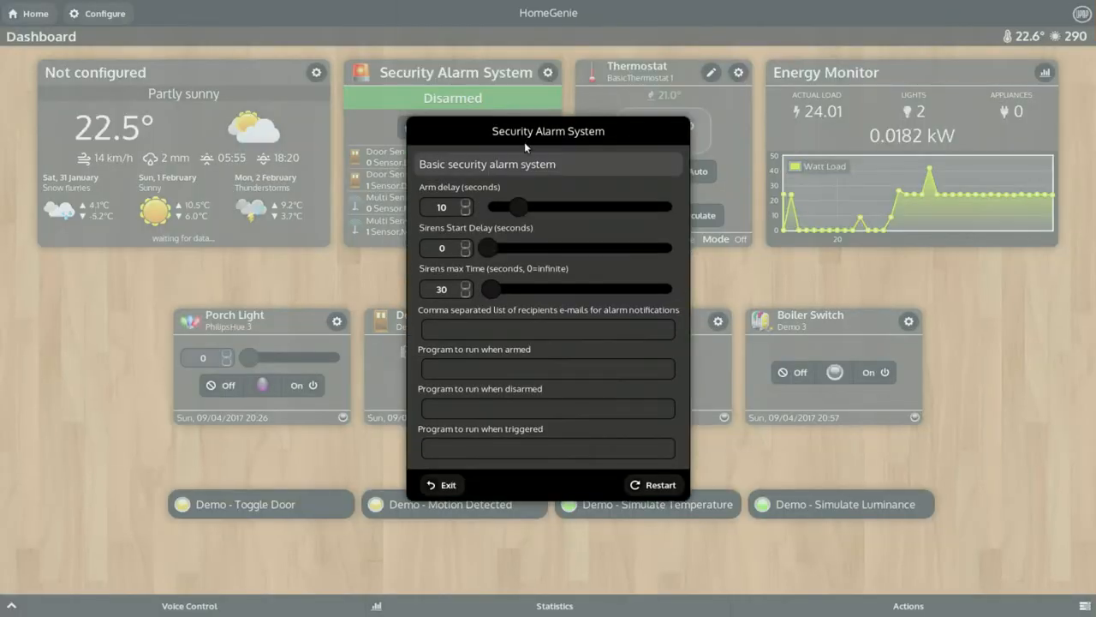
left_click(546, 328)
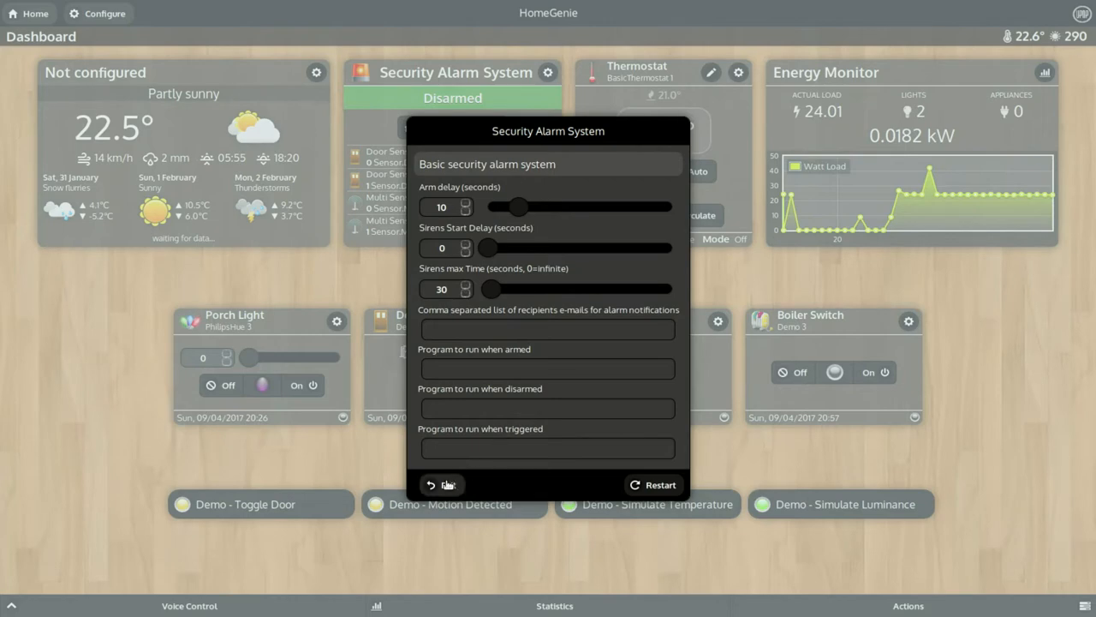
left_click(442, 485)
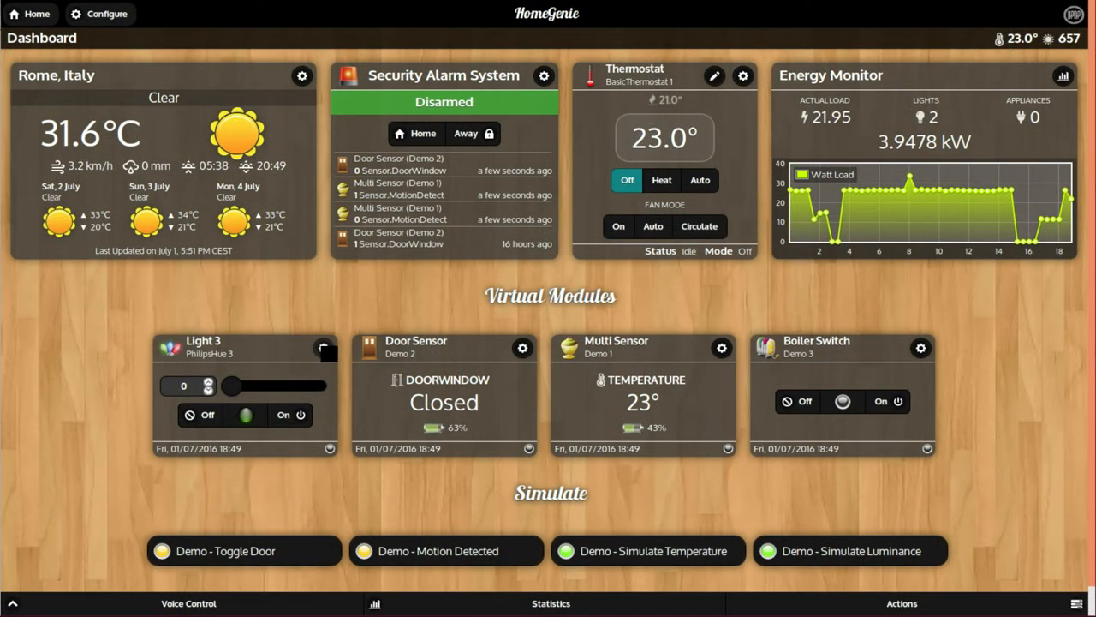
- Enable Light 3 as the Security Alarm System strobe and save its settings
left_click(323, 348)
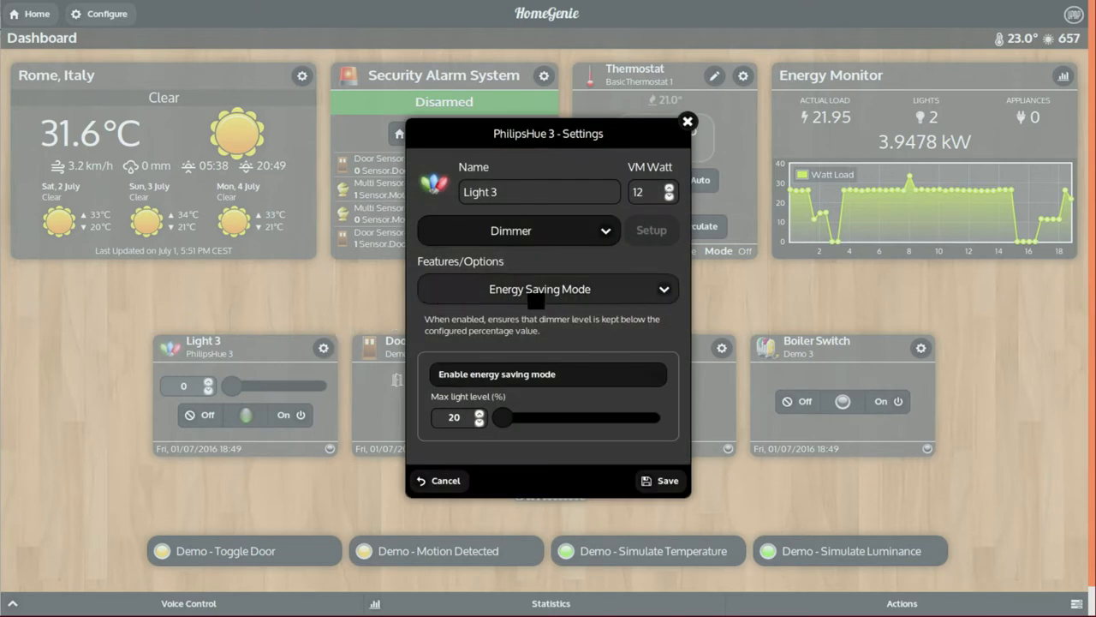
left_click(547, 289)
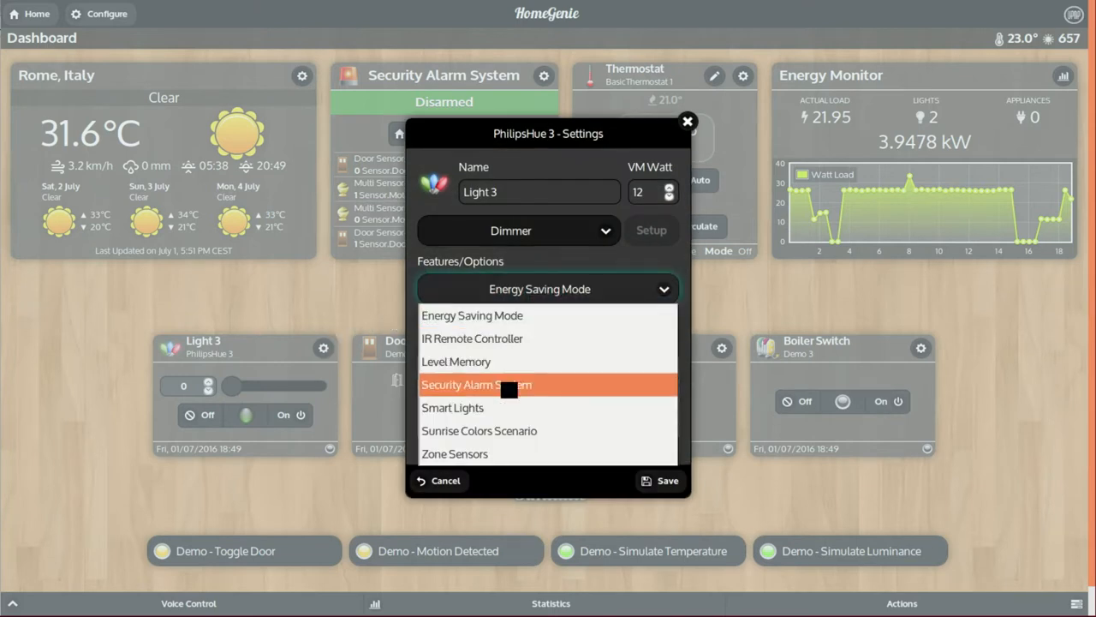
left_click(476, 384)
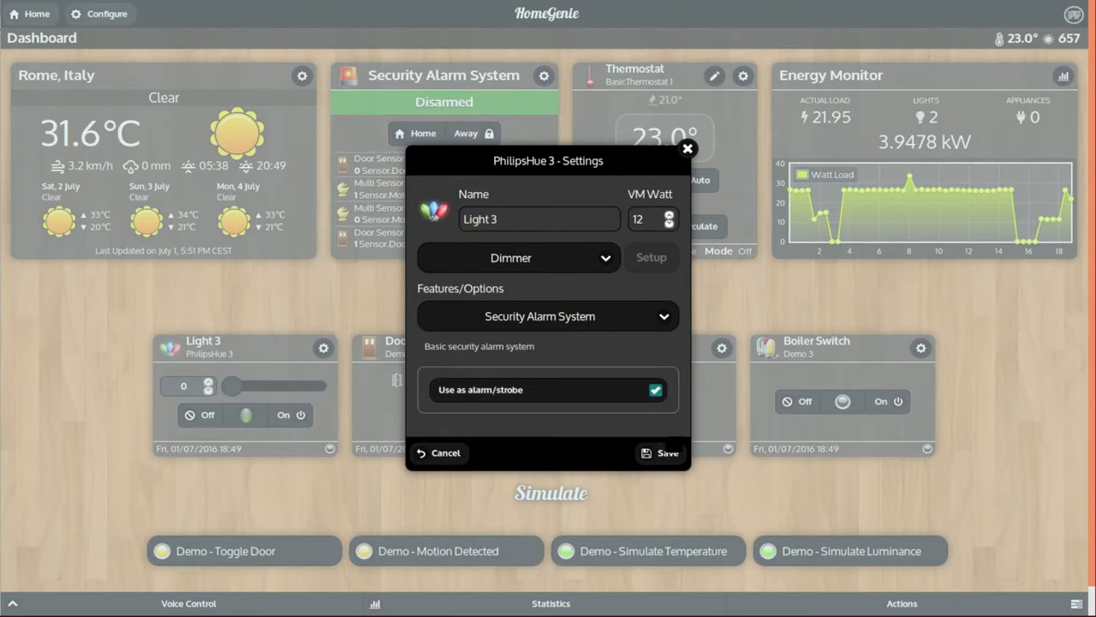
left_click(659, 452)
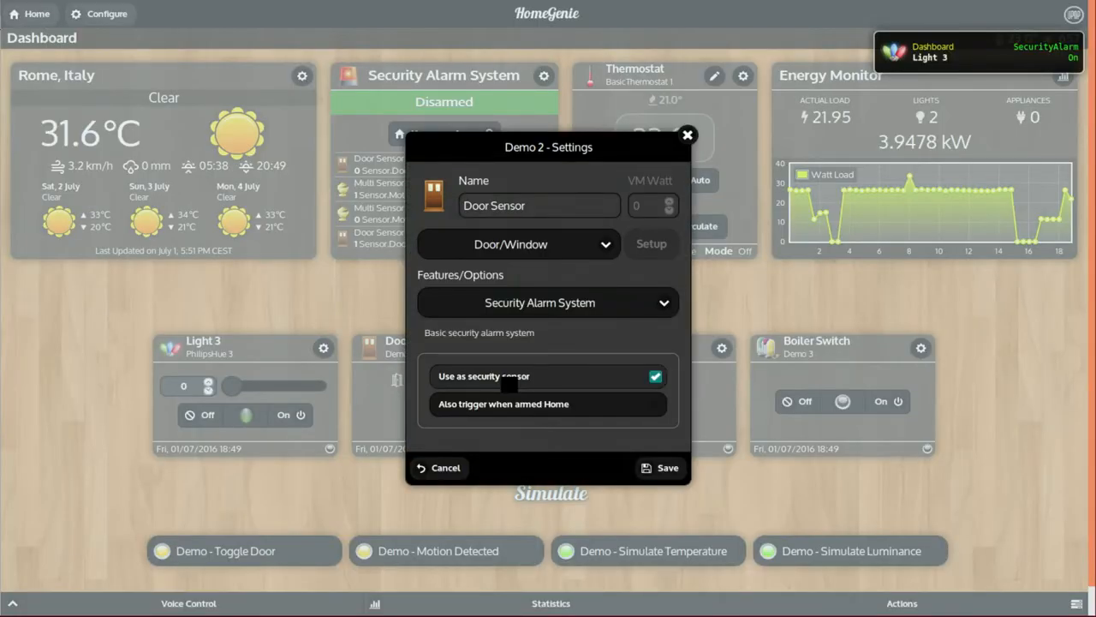
- Save the Door Sensor as a security sensor, then enable and save the Multi Sensor too
left_click(655, 403)
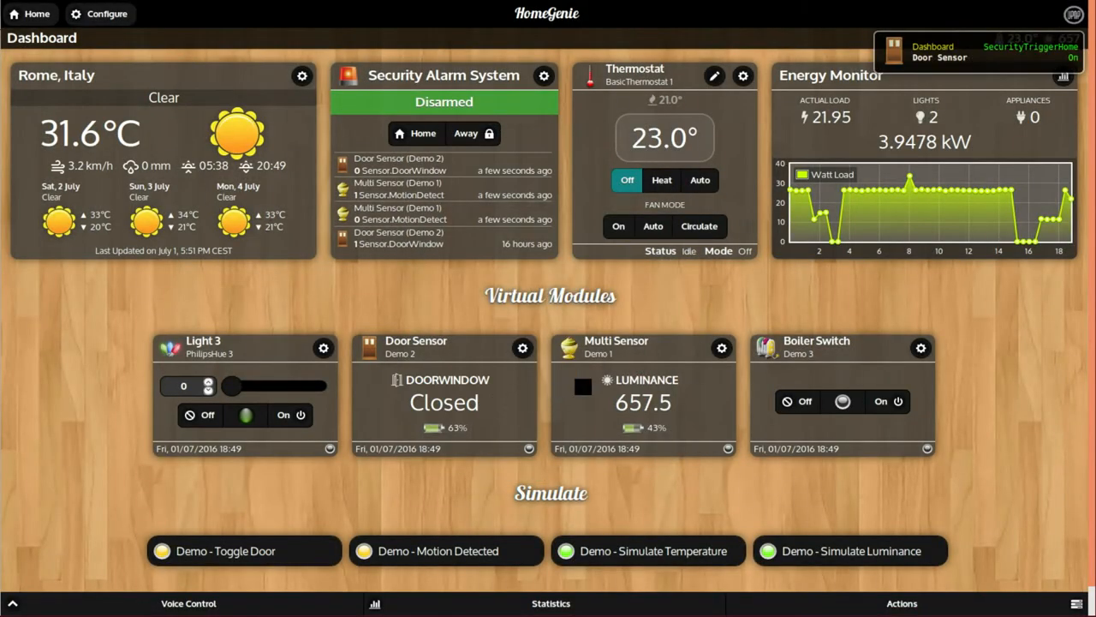
left_click(722, 348)
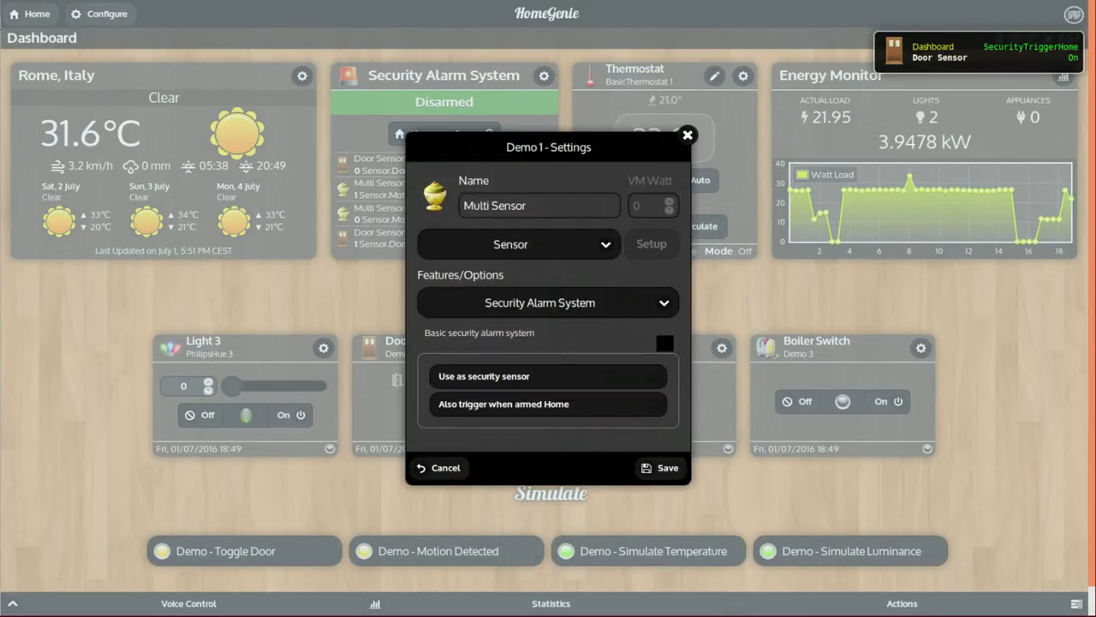
left_click(656, 376)
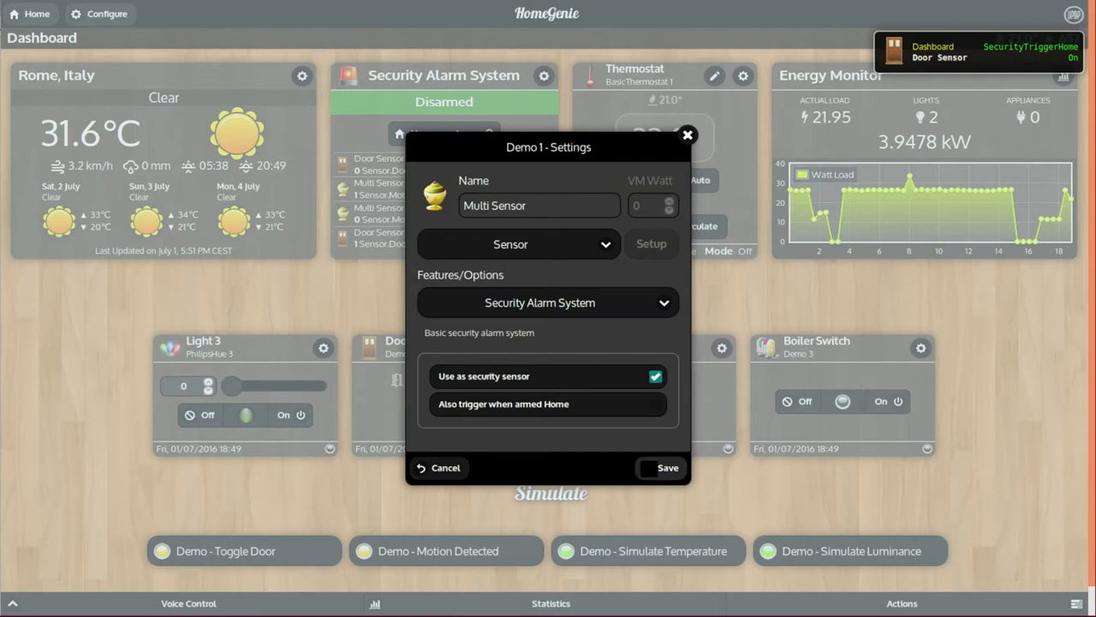
left_click(667, 467)
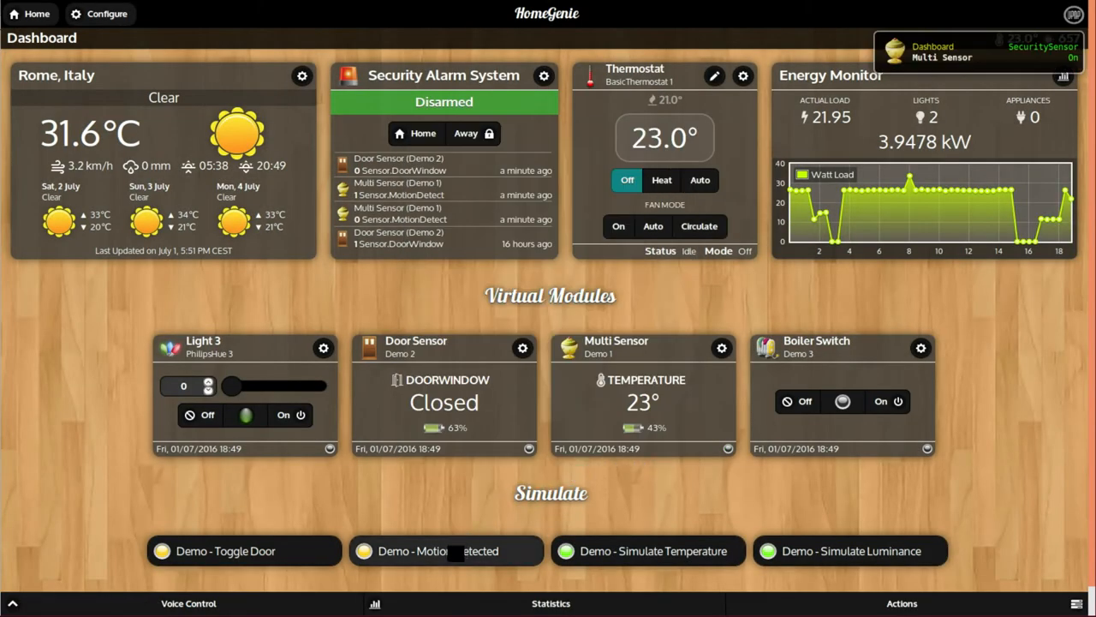
- Simulate motion, arm the alarm with Away, and disarm it once it triggers
left_click(444, 551)
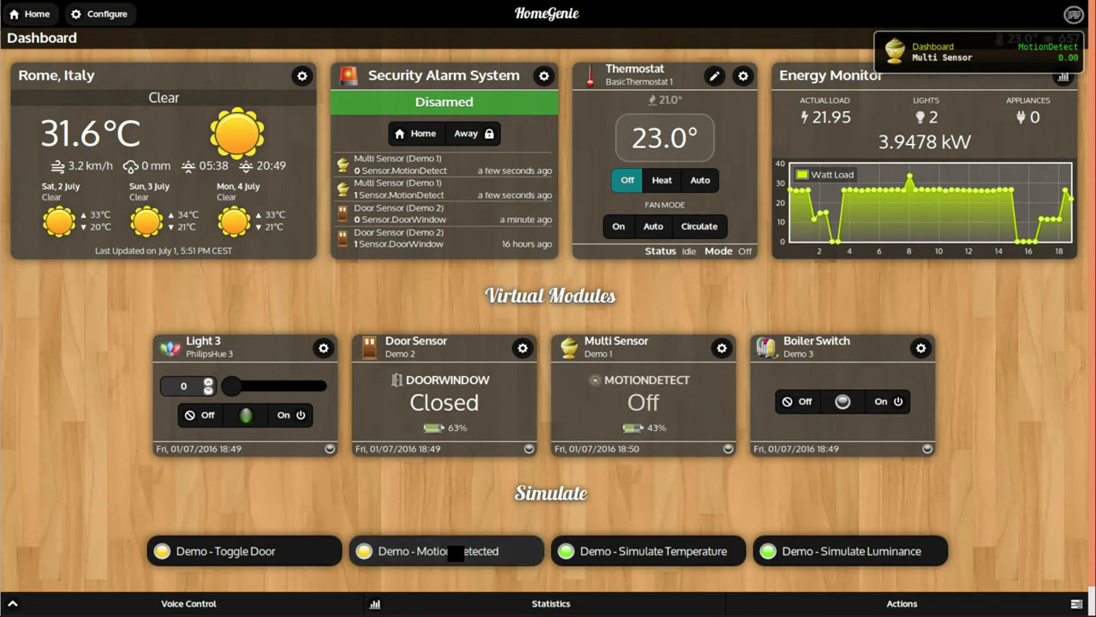
left_click(244, 551)
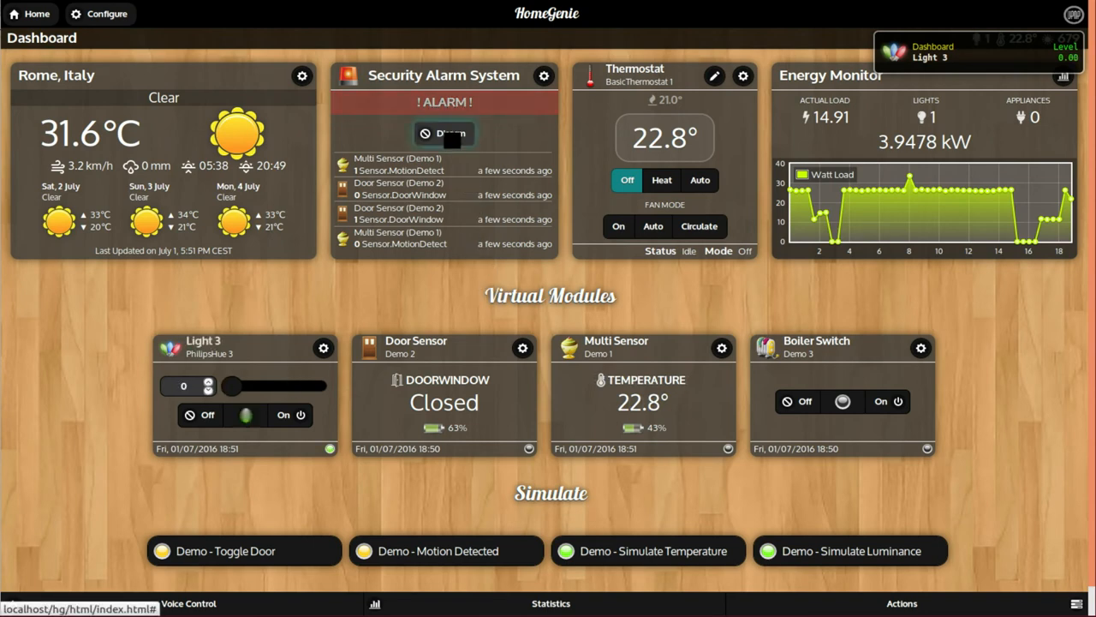
left_click(444, 133)
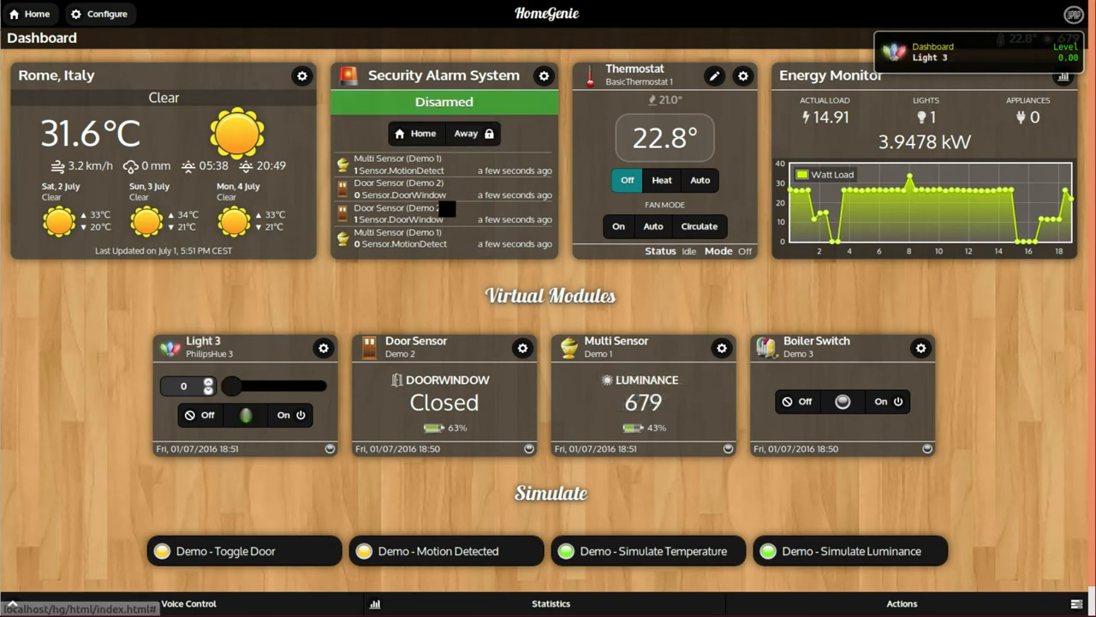